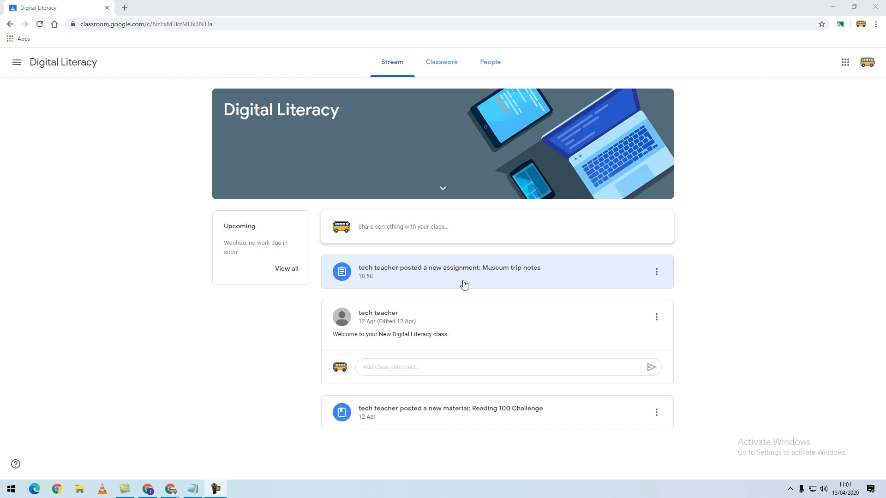
mouse_move(367, 281)
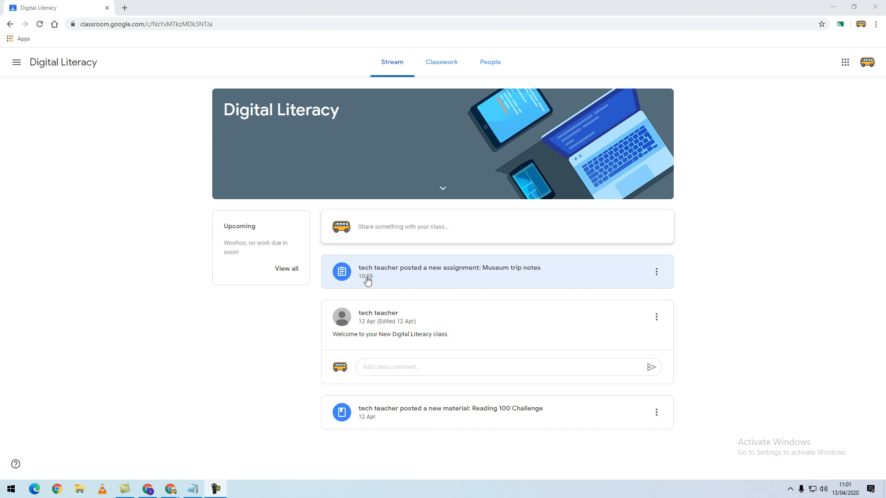
mouse_move(470, 282)
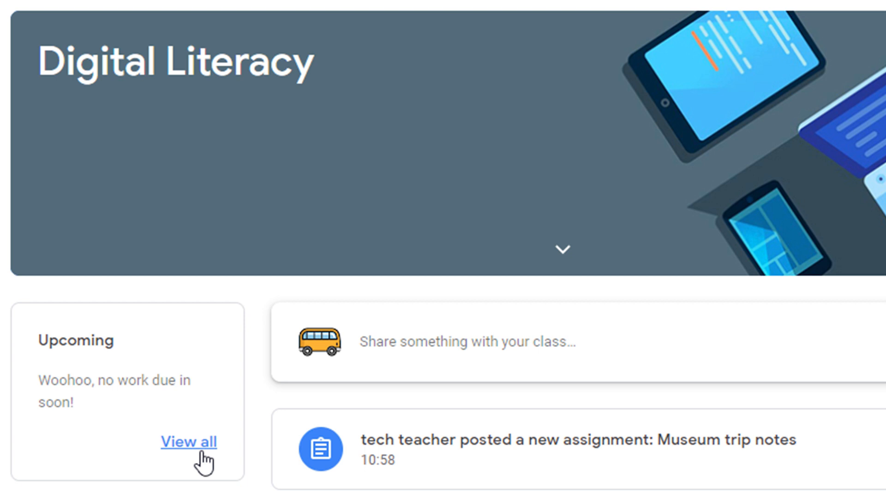
Step: Review the student's work list filtered to Missing, then go to the class Classwork list
left_click(188, 442)
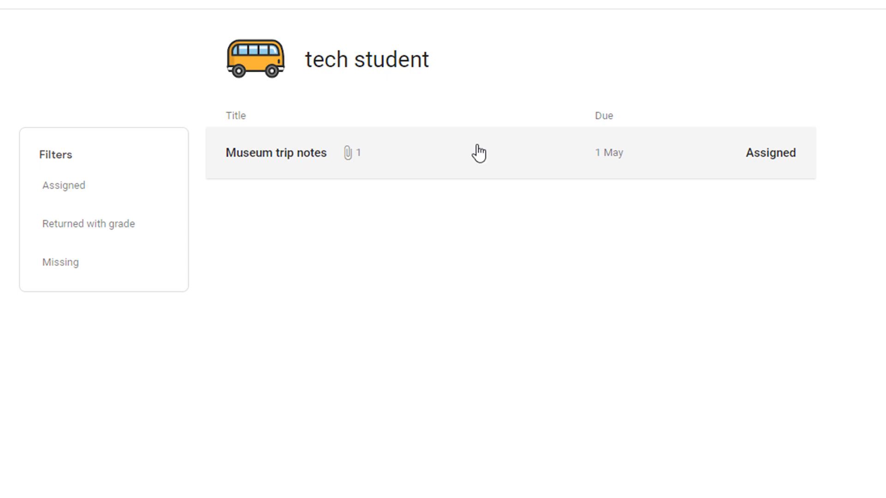
mouse_move(265, 159)
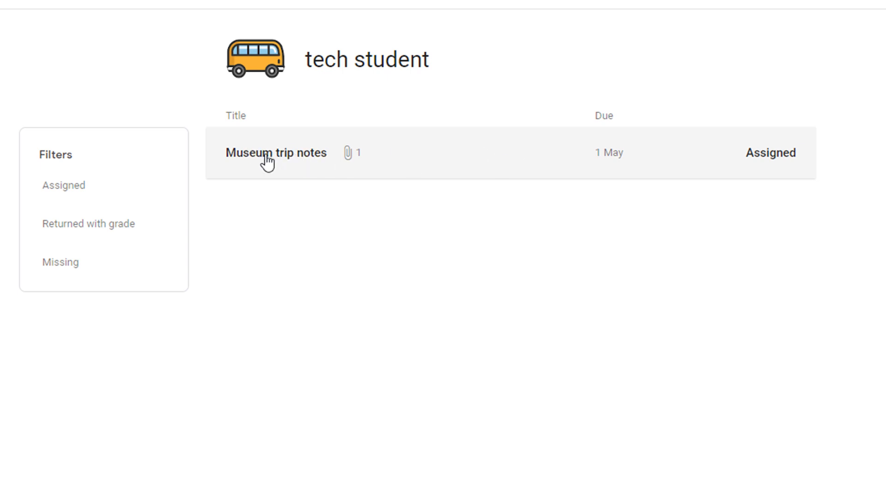
mouse_move(675, 173)
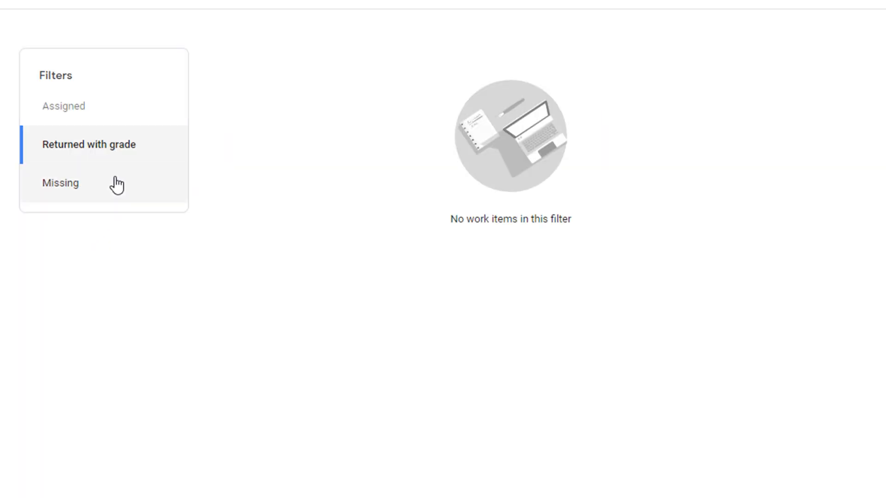
left_click(60, 182)
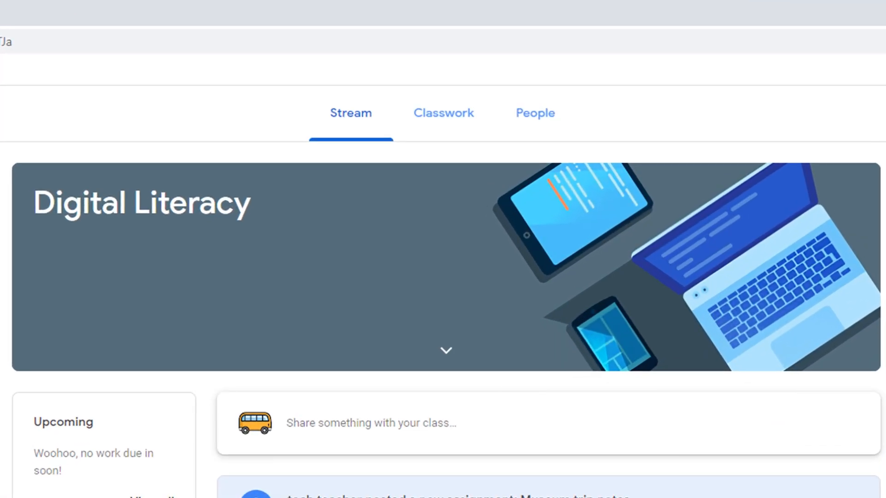
mouse_move(444, 113)
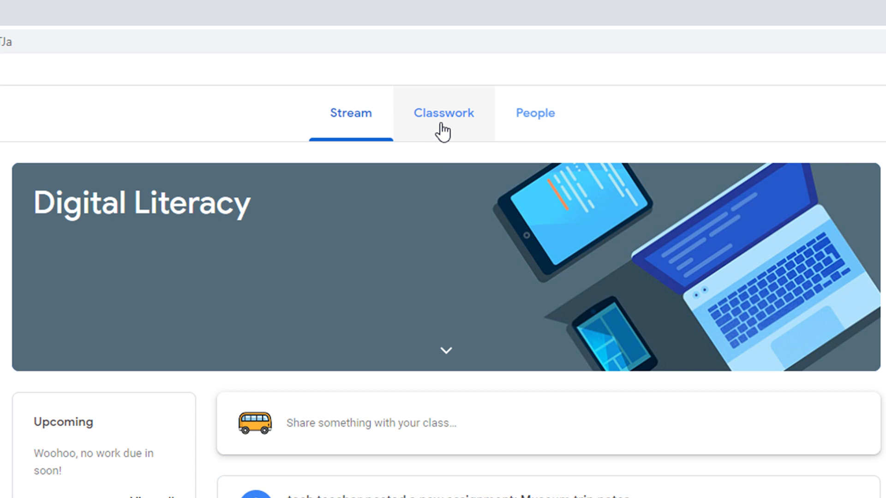
left_click(444, 112)
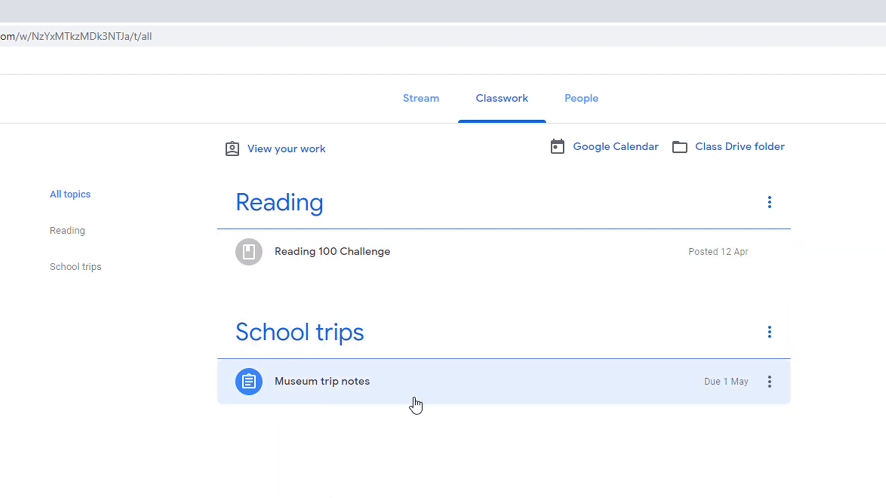
mouse_move(737, 400)
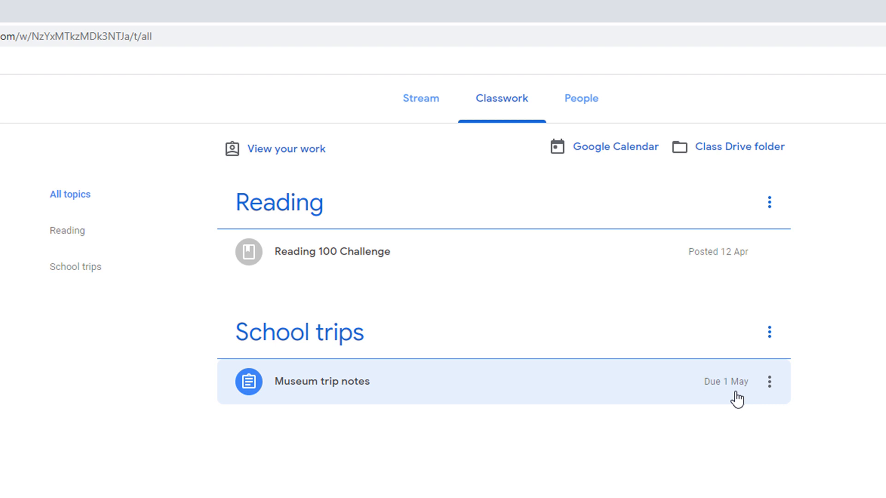
mouse_move(354, 394)
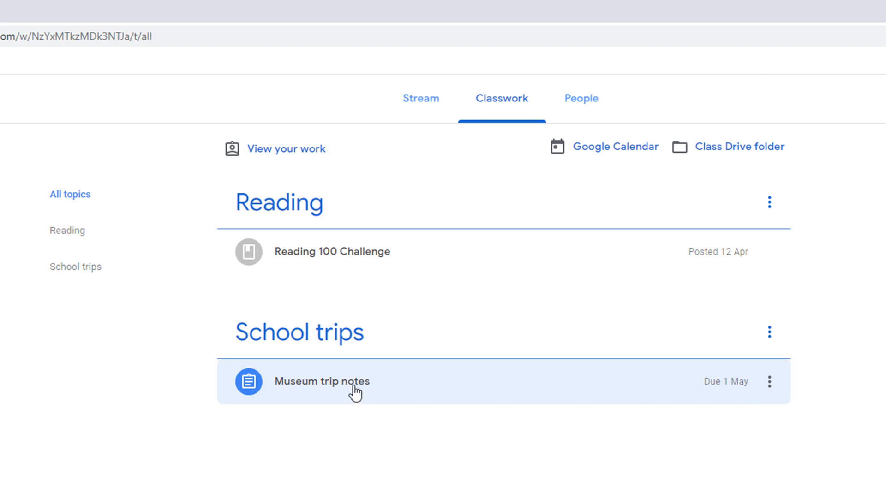
Step: Expand Museum trip notes and view the full assignment page with its attached Class notes document
left_click(334, 381)
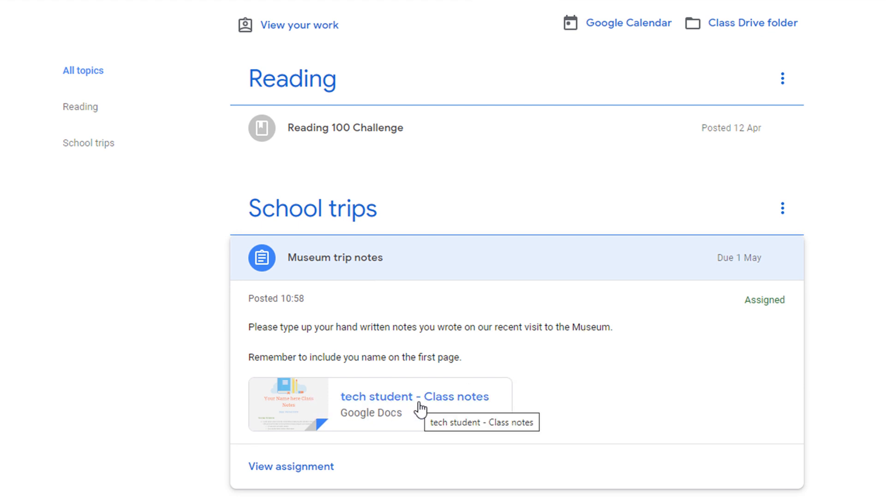
mouse_move(296, 466)
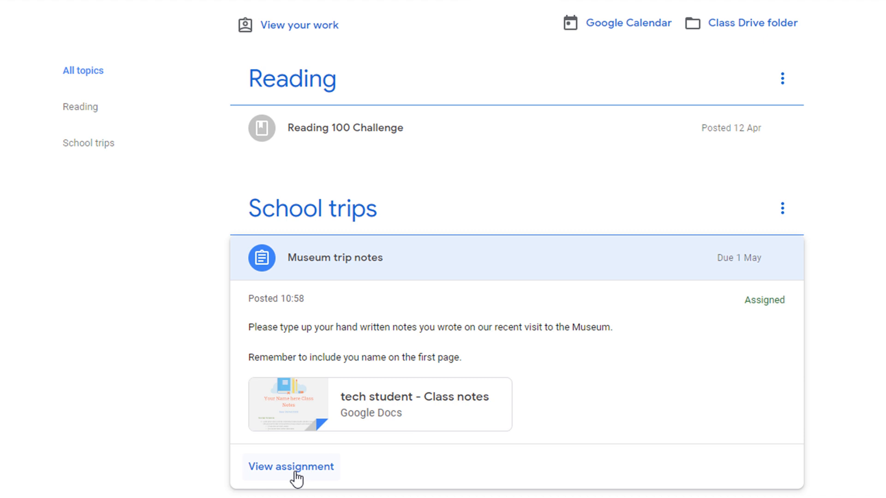
left_click(290, 467)
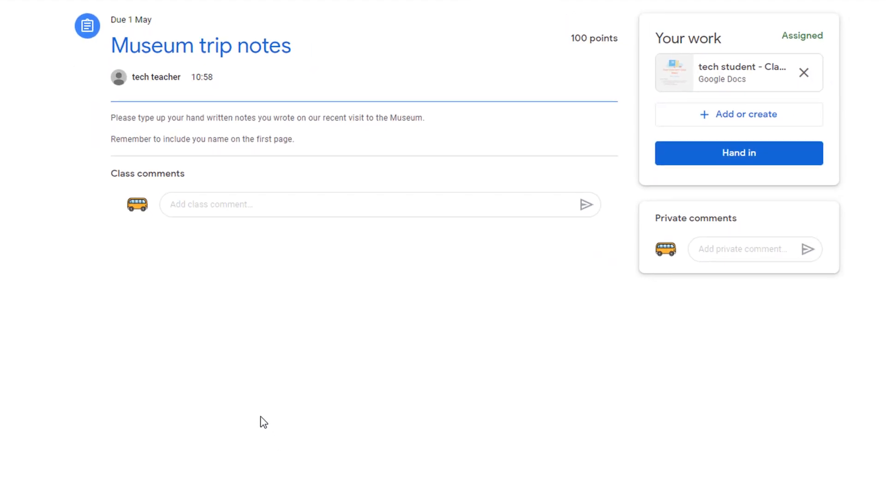
mouse_move(72, 280)
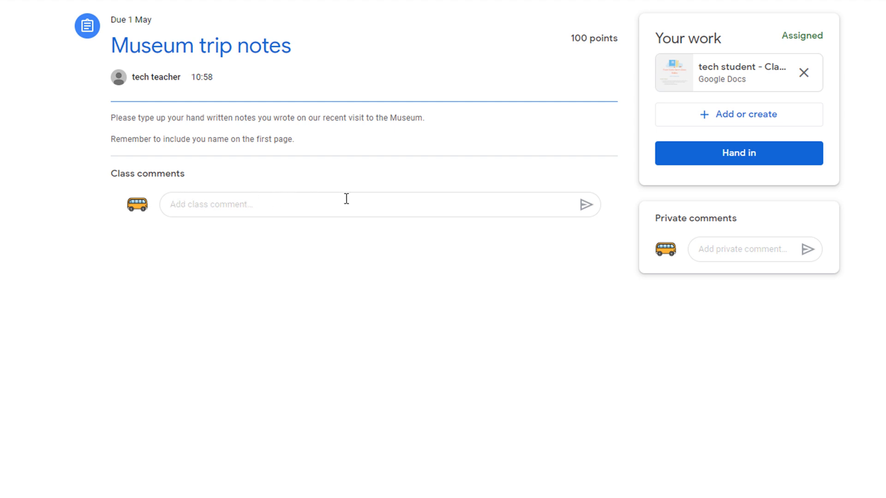
mouse_move(354, 205)
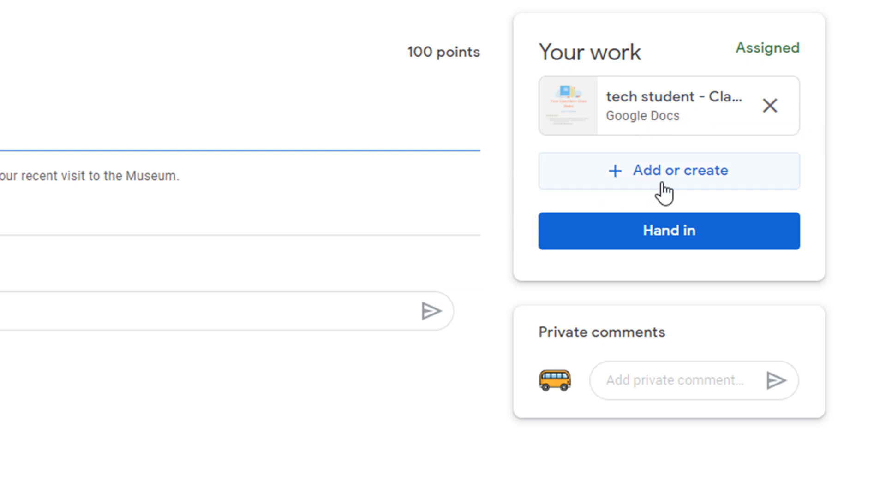
left_click(667, 170)
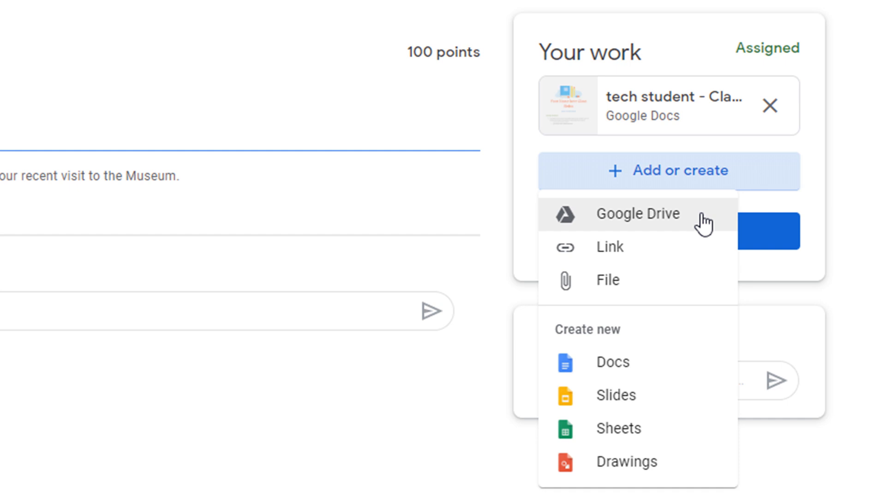
mouse_move(692, 248)
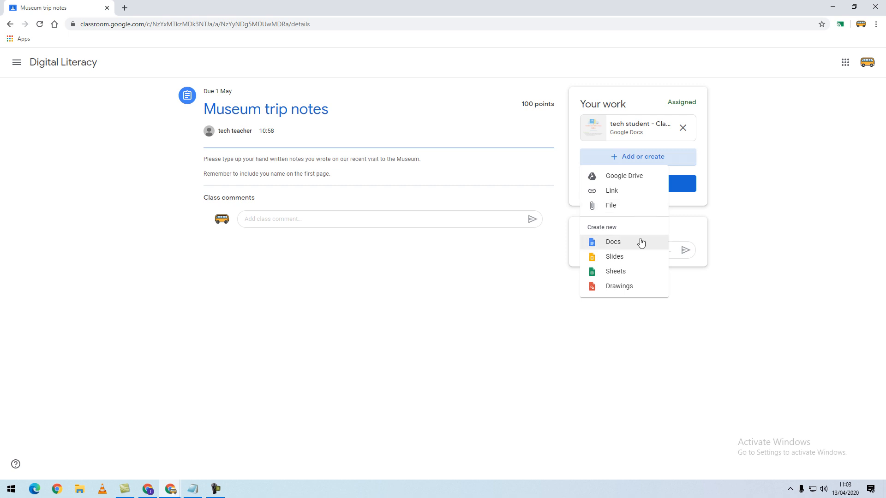
mouse_move(634, 263)
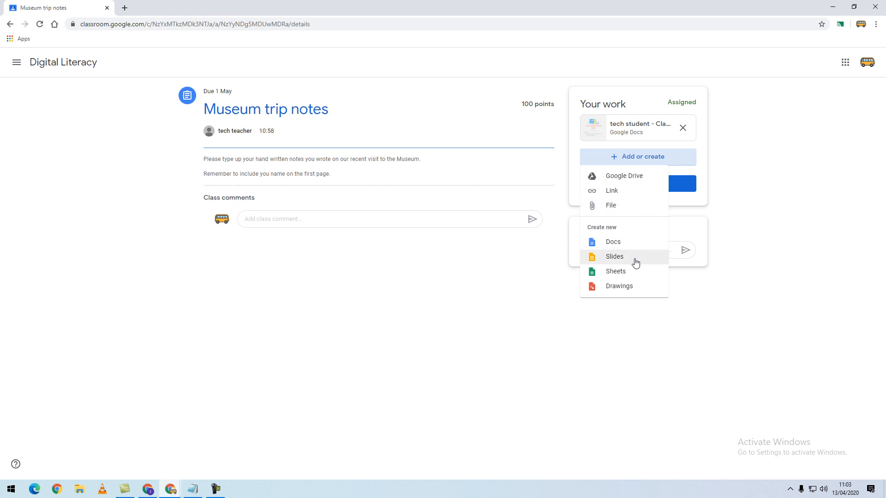
mouse_move(631, 288)
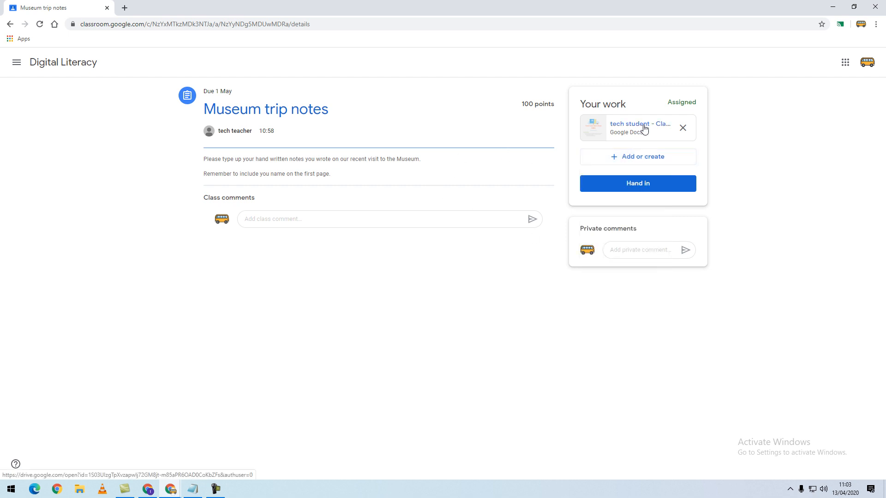
mouse_move(641, 125)
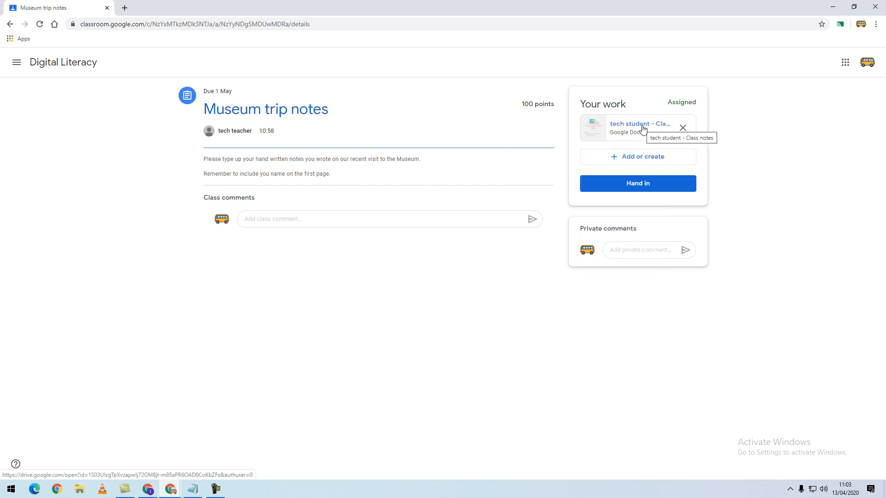
Step: View the attached 'tech student - Class notes' document in Google Docs and look through its dated notes
left_click(638, 124)
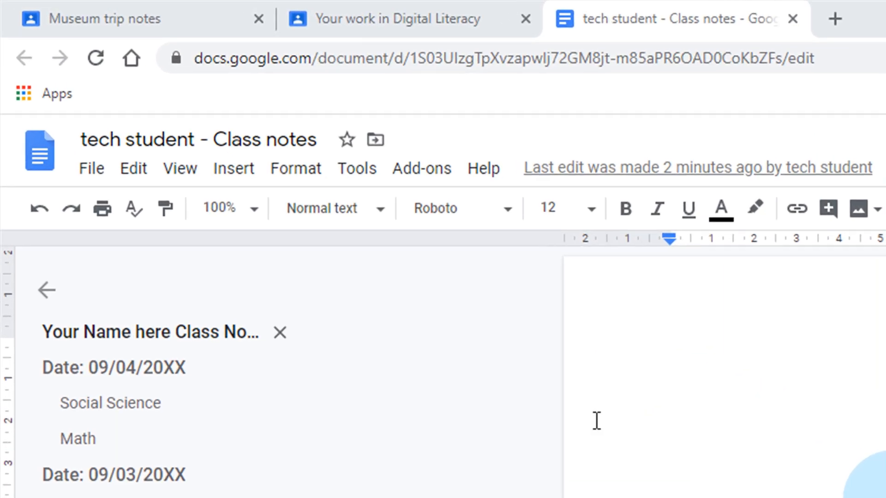
mouse_move(227, 162)
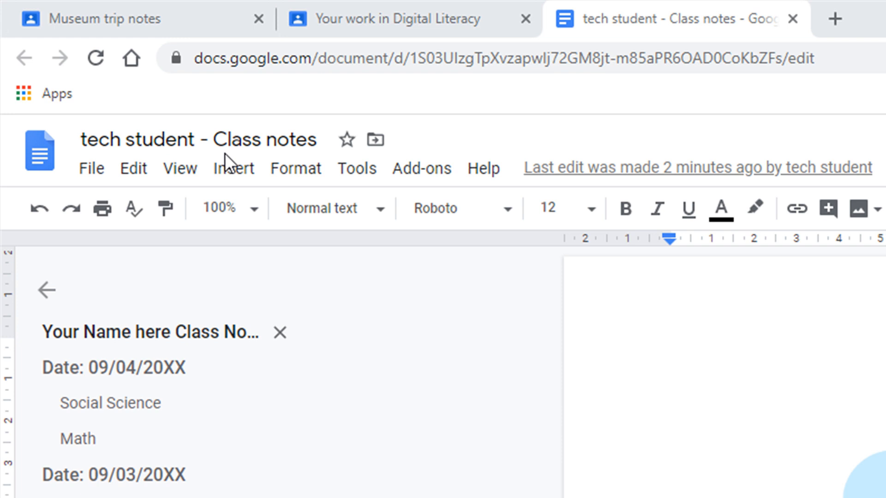
left_click(167, 140)
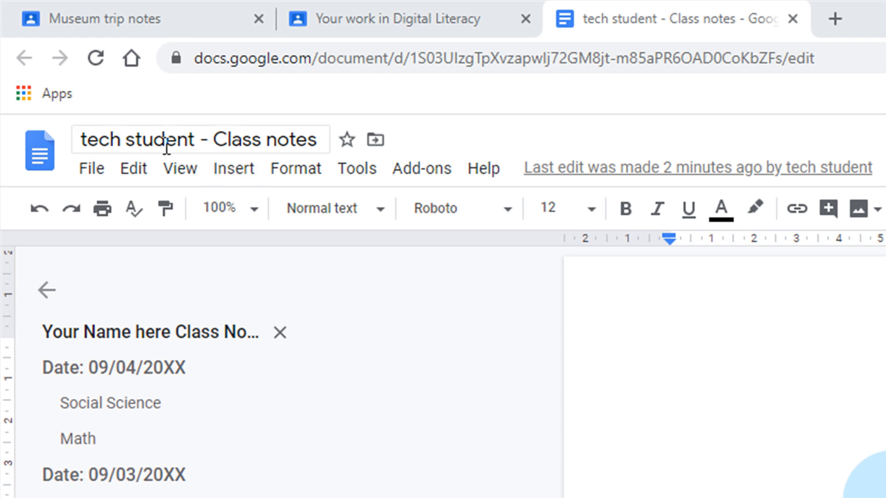
mouse_move(200, 140)
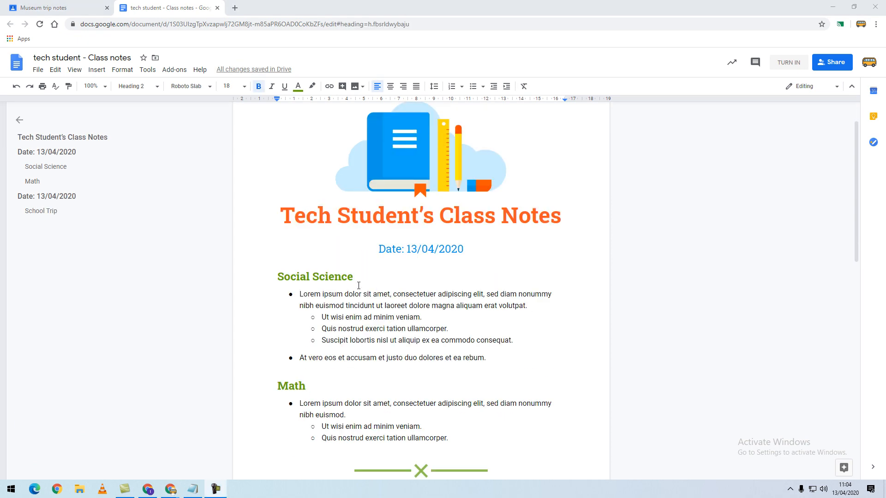
scroll("down", 3)
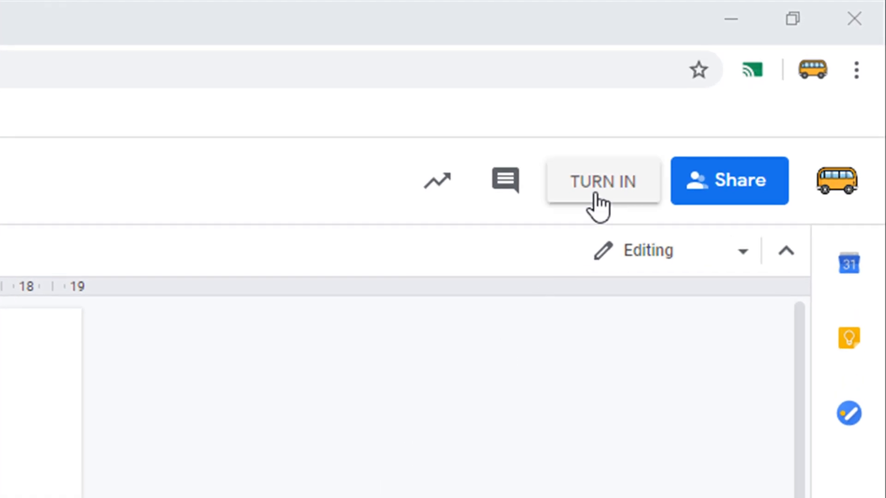
Step: Turn in the Class notes document so Museum trip notes reads Handed in
left_click(603, 180)
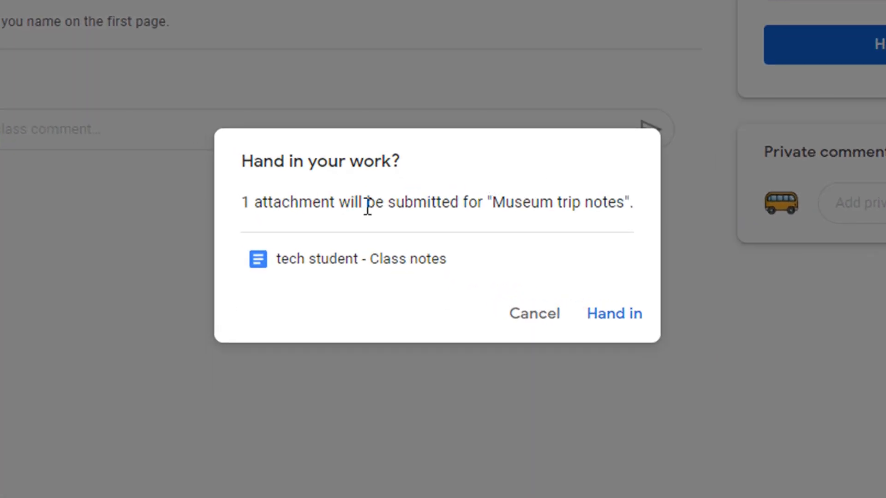
mouse_move(509, 284)
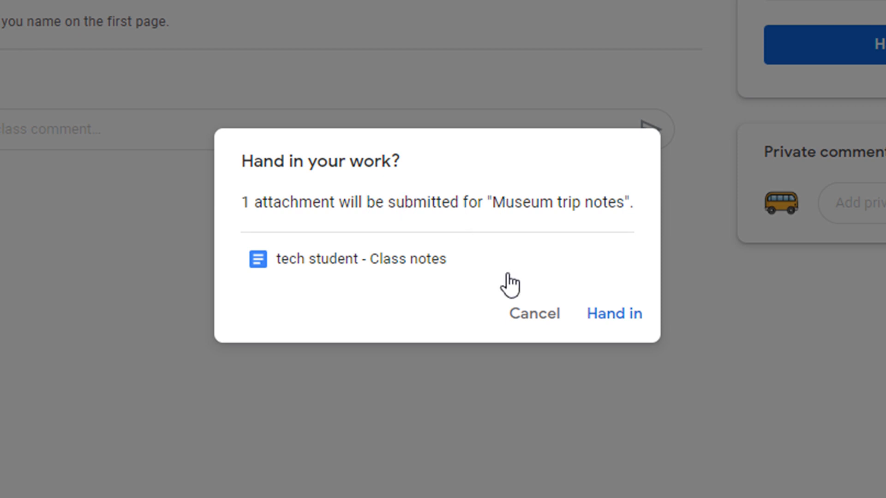
left_click(612, 314)
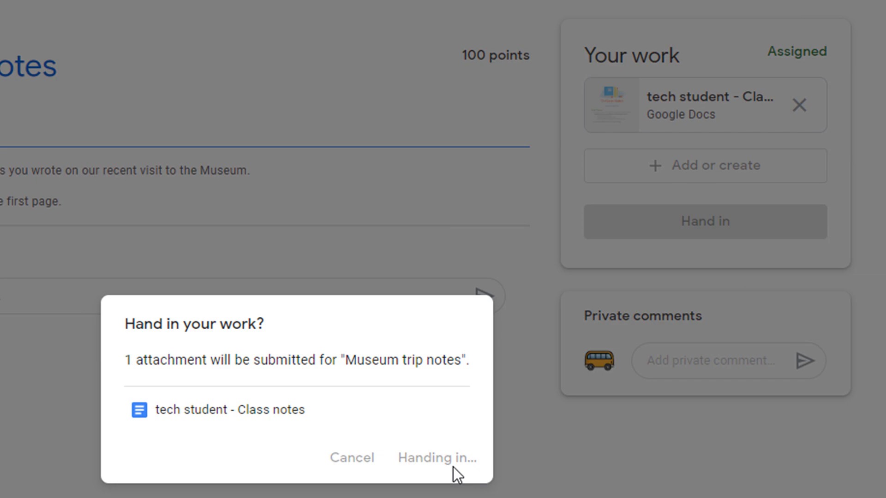
left_click(436, 458)
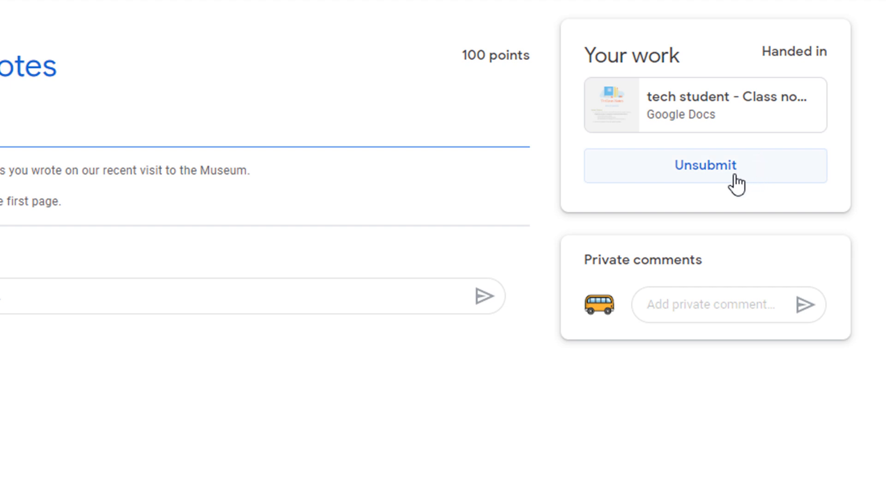
Step: Unsubmit the work so Museum trip notes returns to Assigned with the notes still attached
left_click(703, 165)
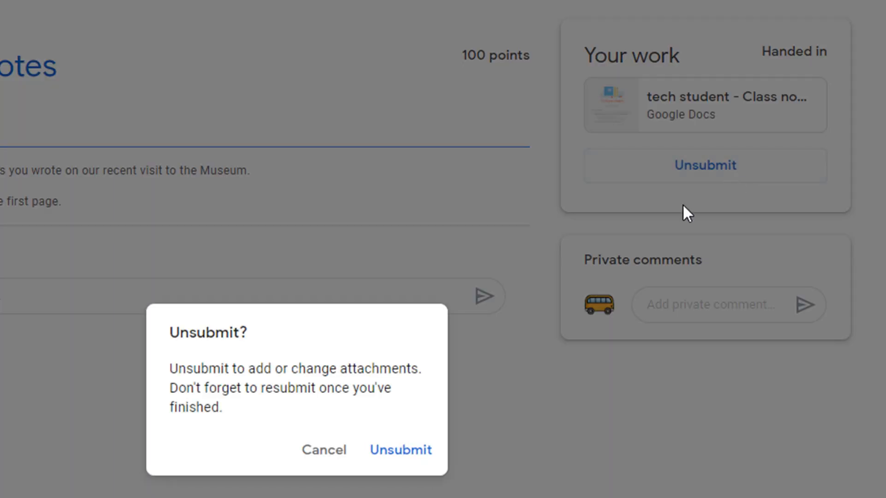
left_click(400, 449)
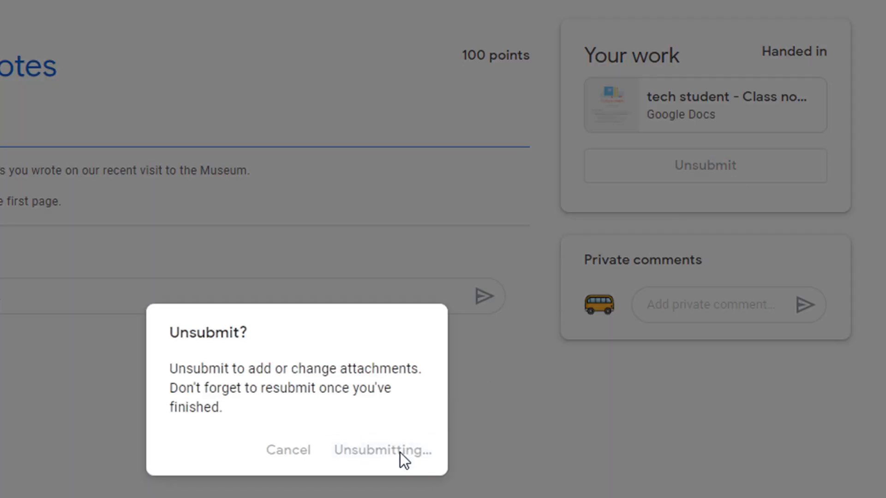
left_click(382, 450)
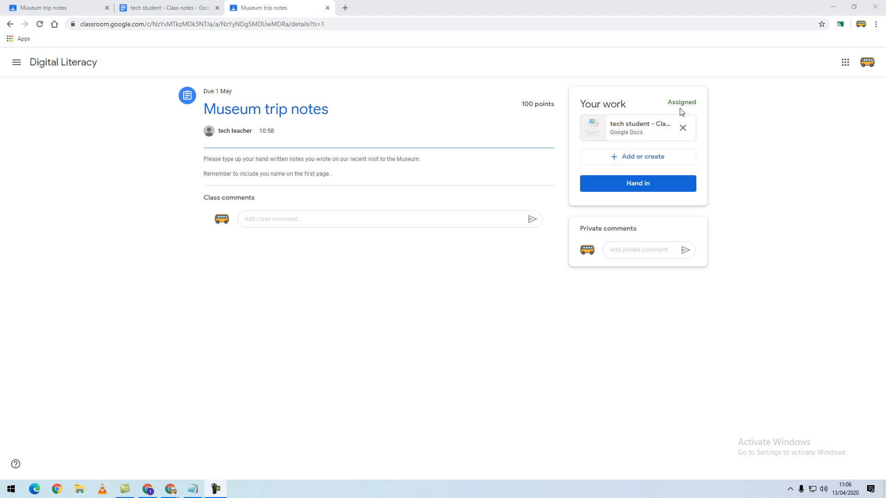
mouse_move(649, 149)
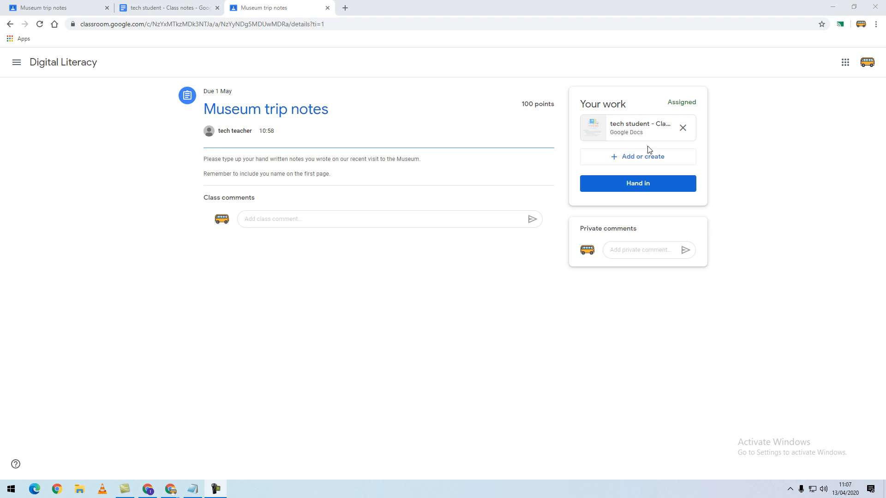